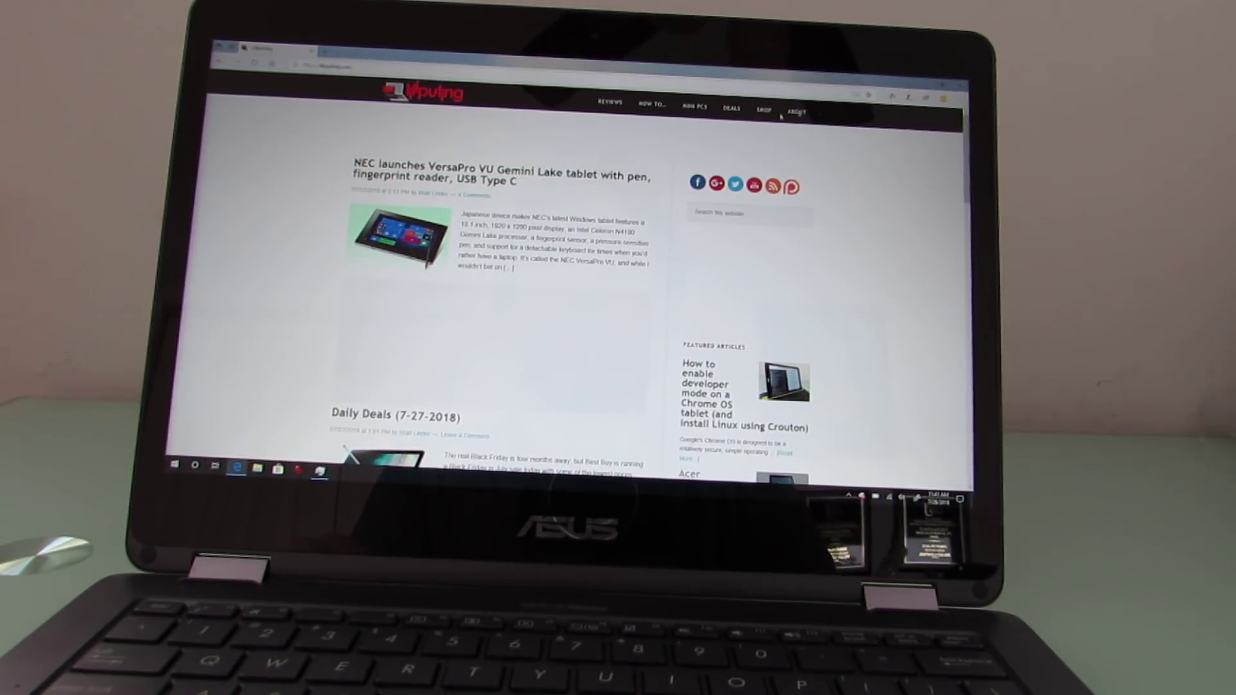
# Scroll down the news page while the YouTube video plays alongside and Task Manager graphs CPU usage
pyautogui.scroll(-3)
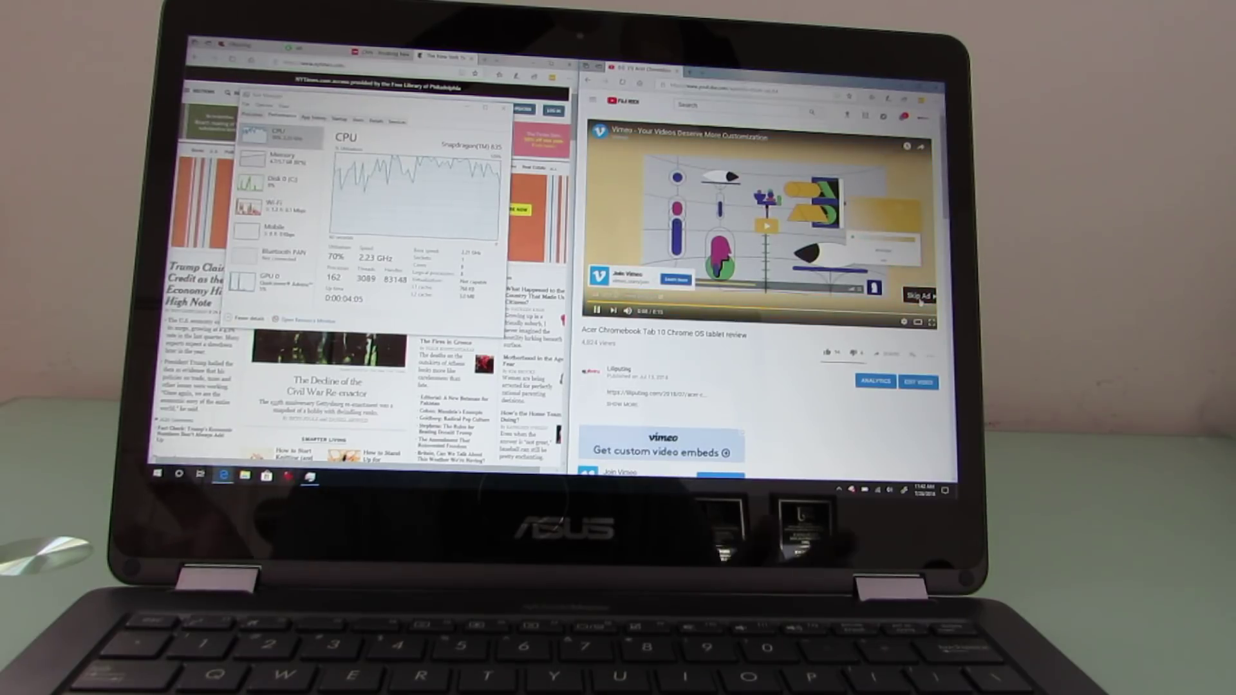
pyautogui.click(920, 294)
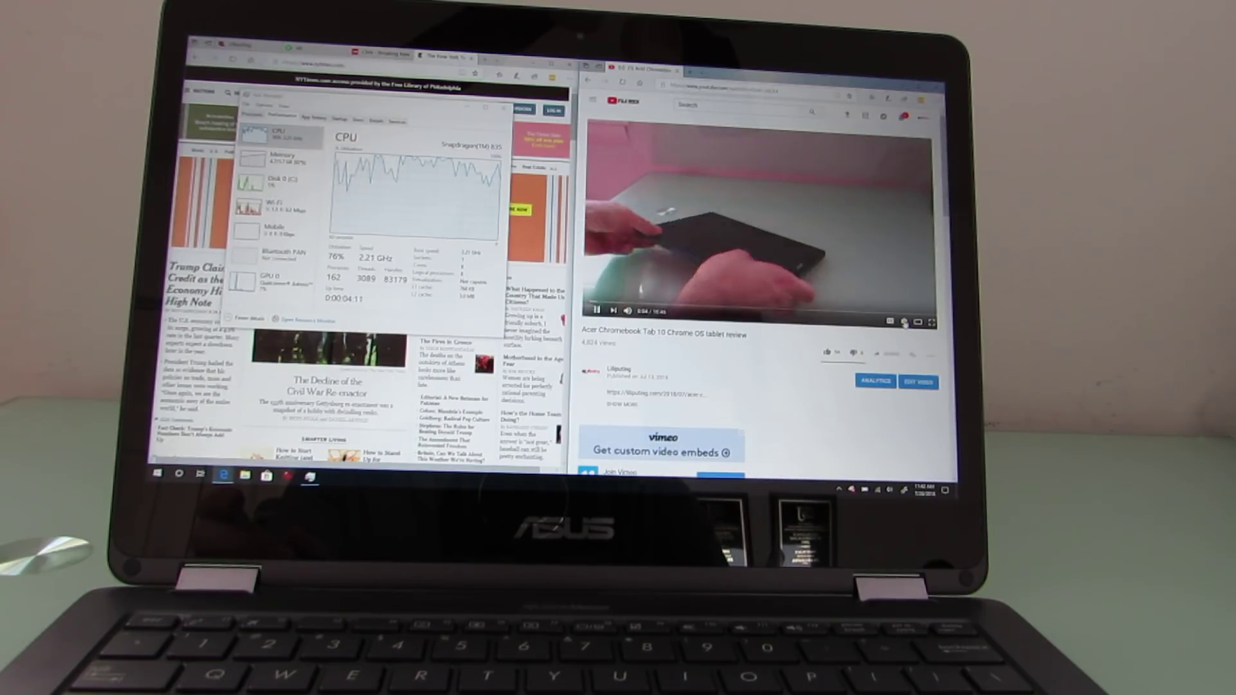
pyautogui.click(901, 322)
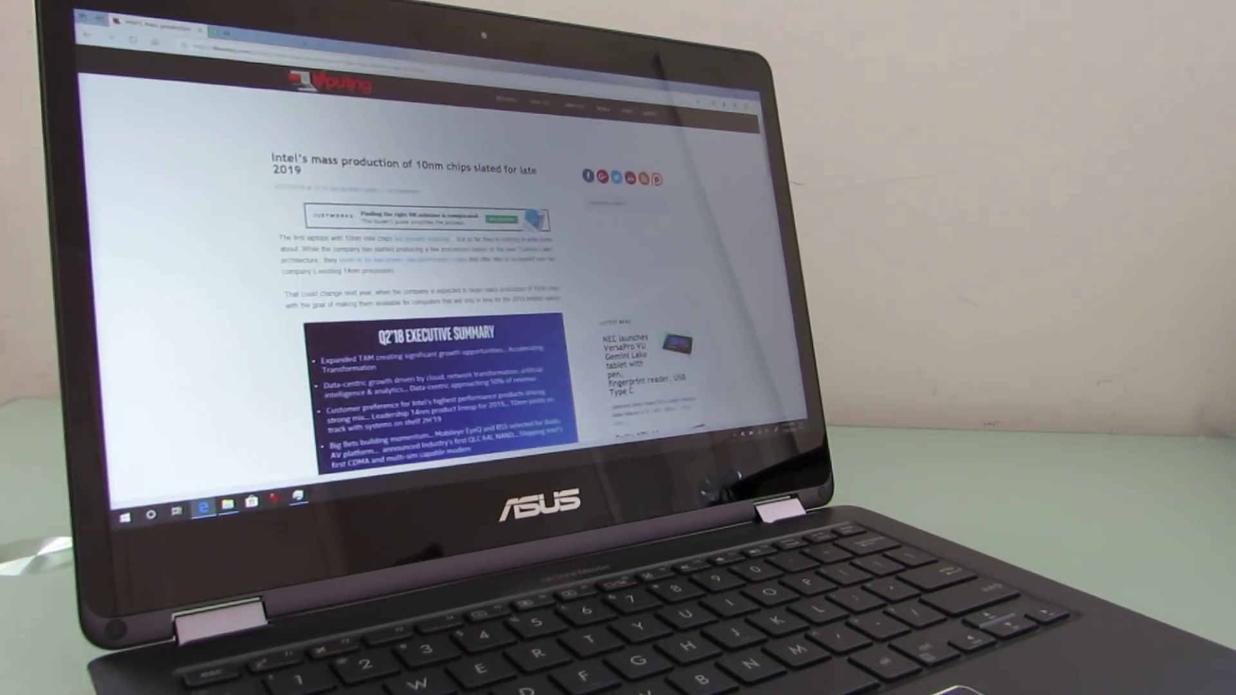
pyautogui.click(123, 515)
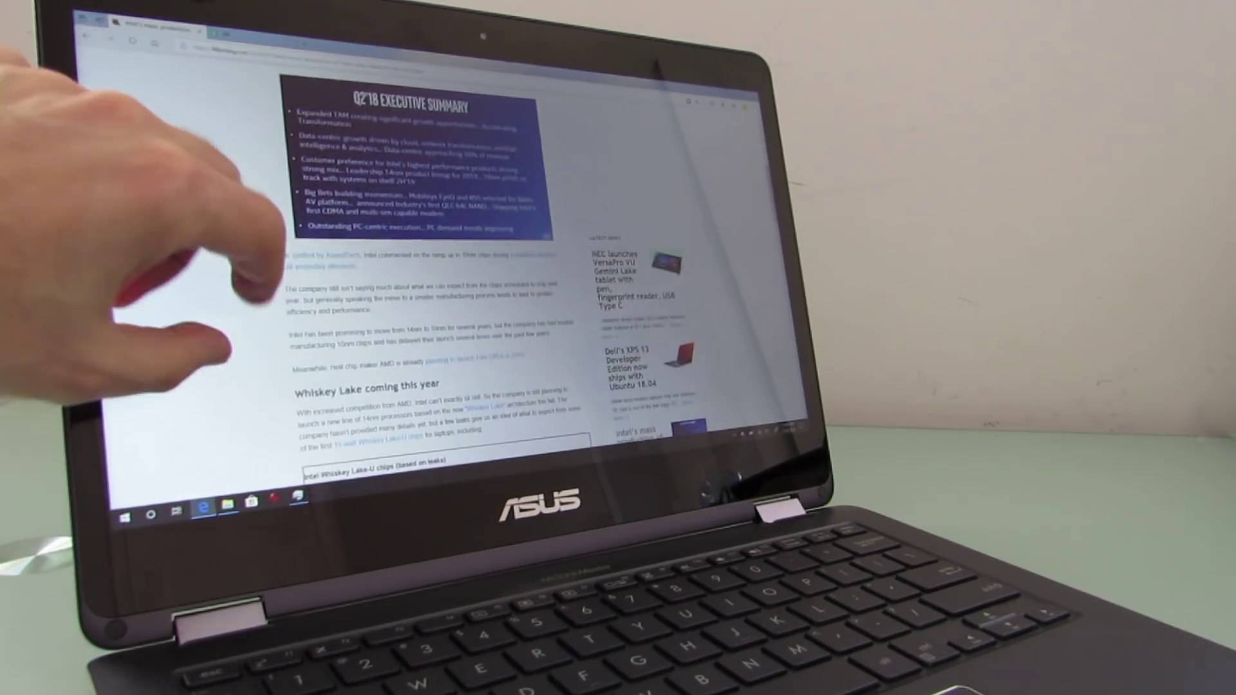
pyautogui.scroll(-3)
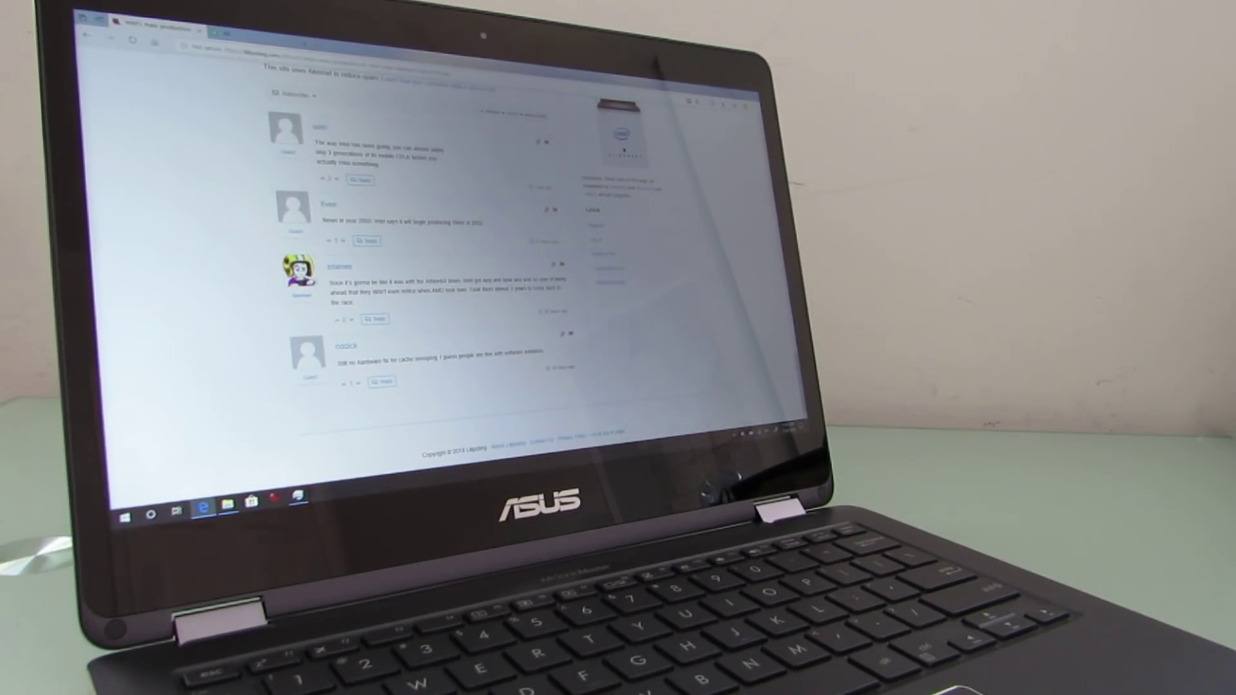
pyautogui.scroll(3)
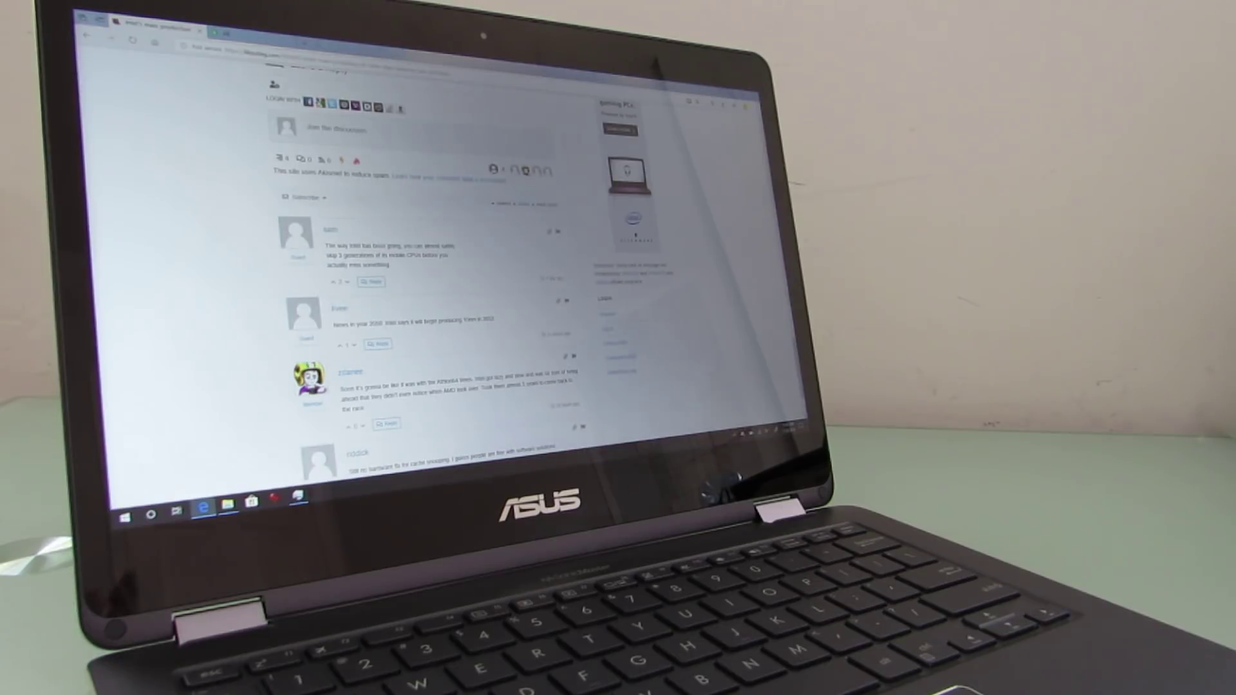